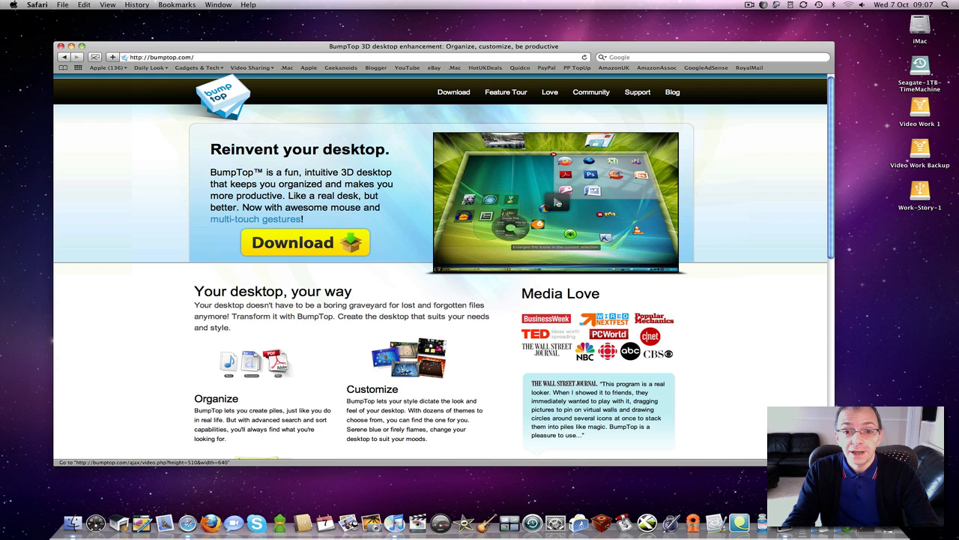
# Open the BumpTop 1.0 demo video overlay from the bumptop.com home page screenshot.
pyautogui.click(555, 204)
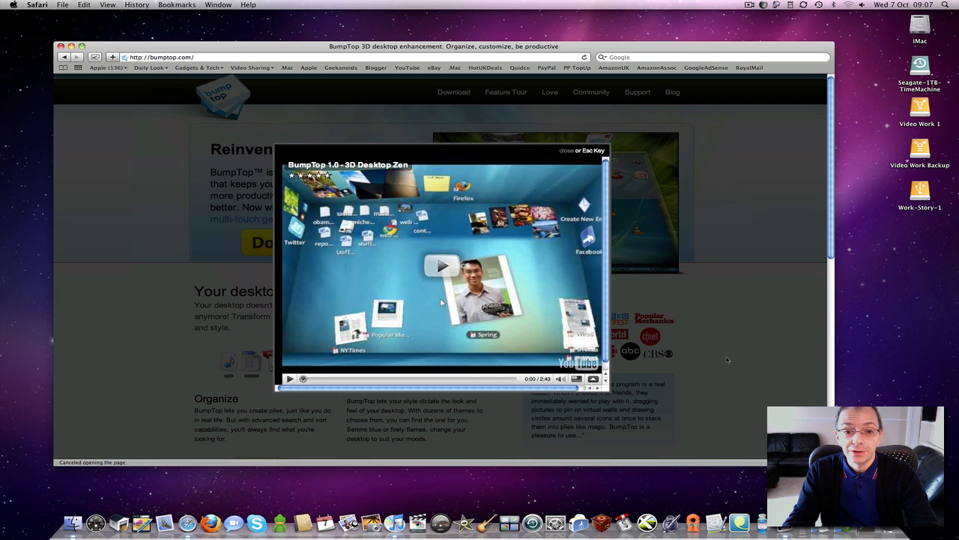
pyautogui.click(443, 266)
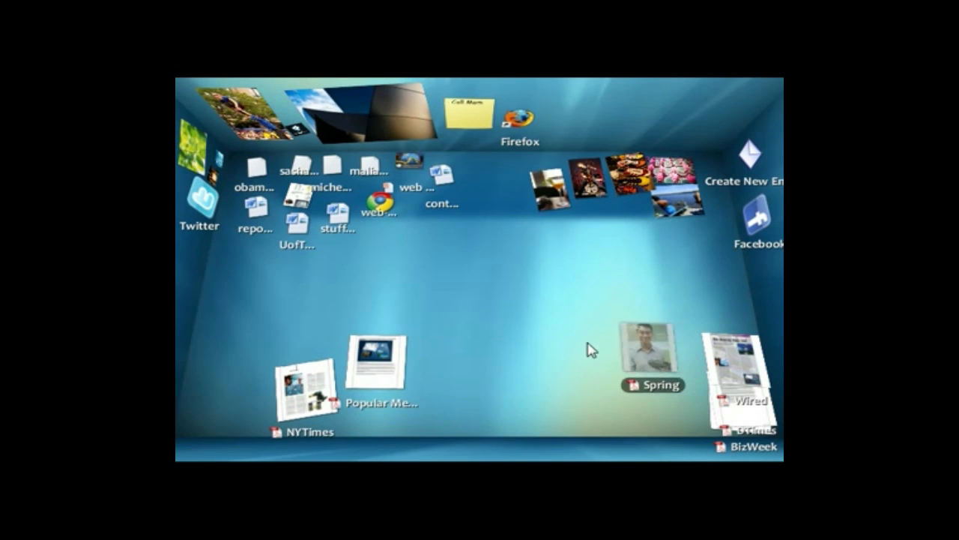
# Enlarge the Spring photo, then toss it onto the back wall beside Firefox.
pyautogui.click(581, 352)
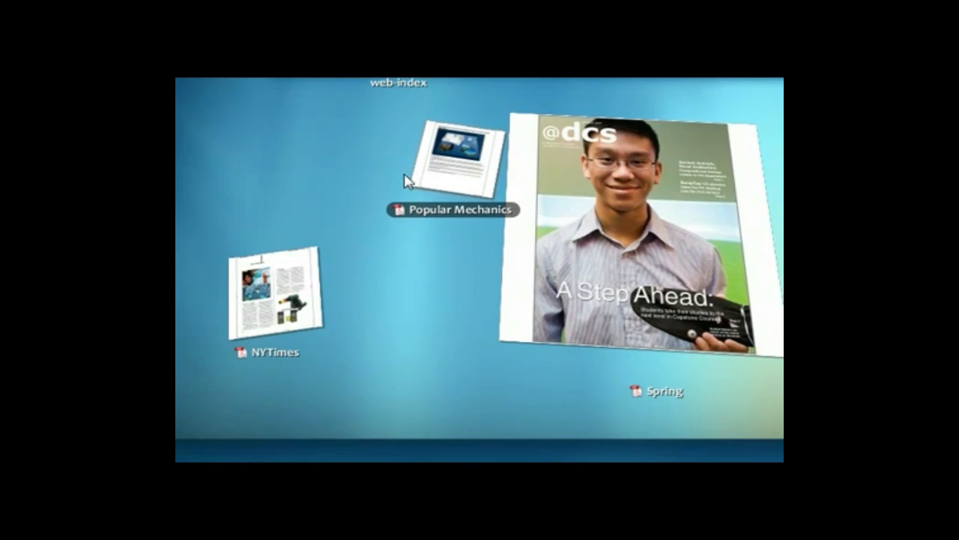
pyautogui.moveTo(276, 300); pyautogui.dragTo(442, 251)
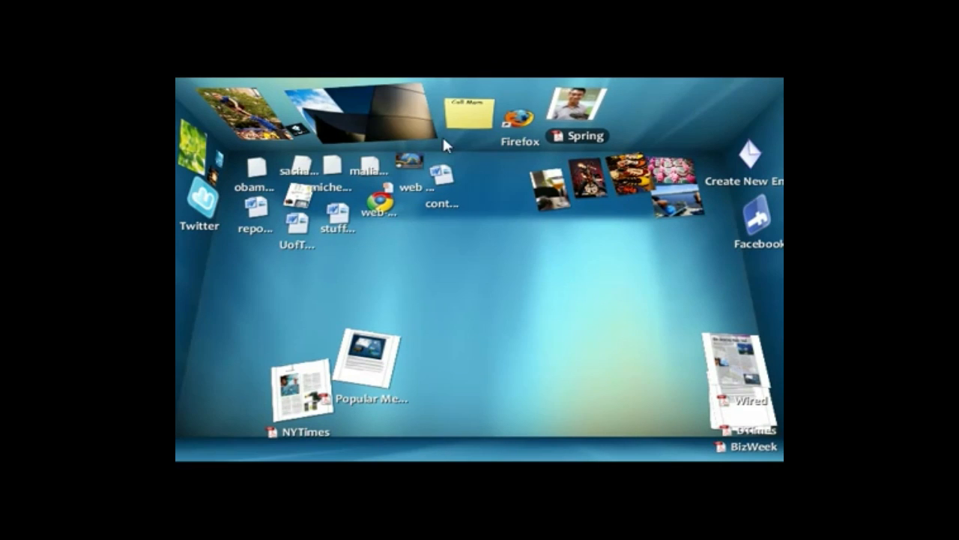
pyautogui.moveTo(491, 216)
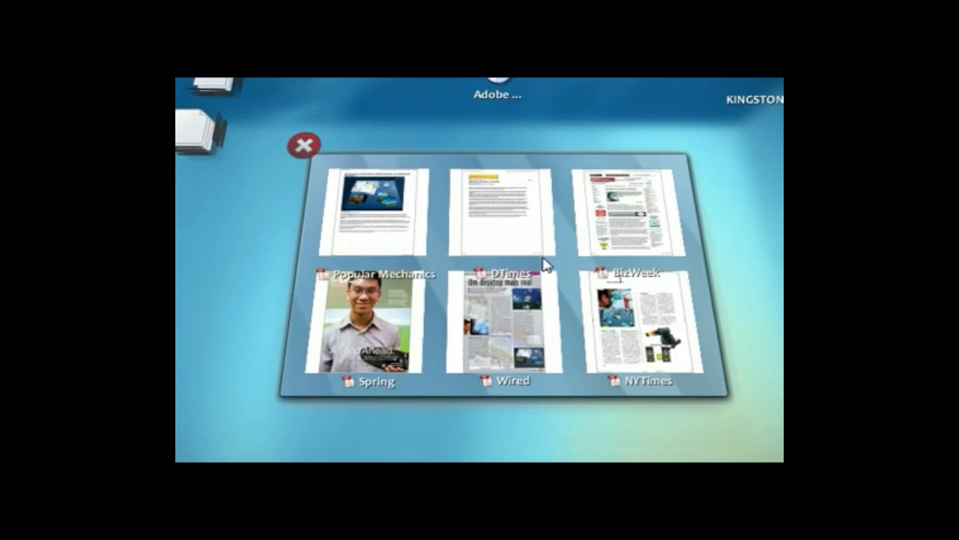
# Spread the magazine pile into a grid showing its six issues.
pyautogui.click(301, 144)
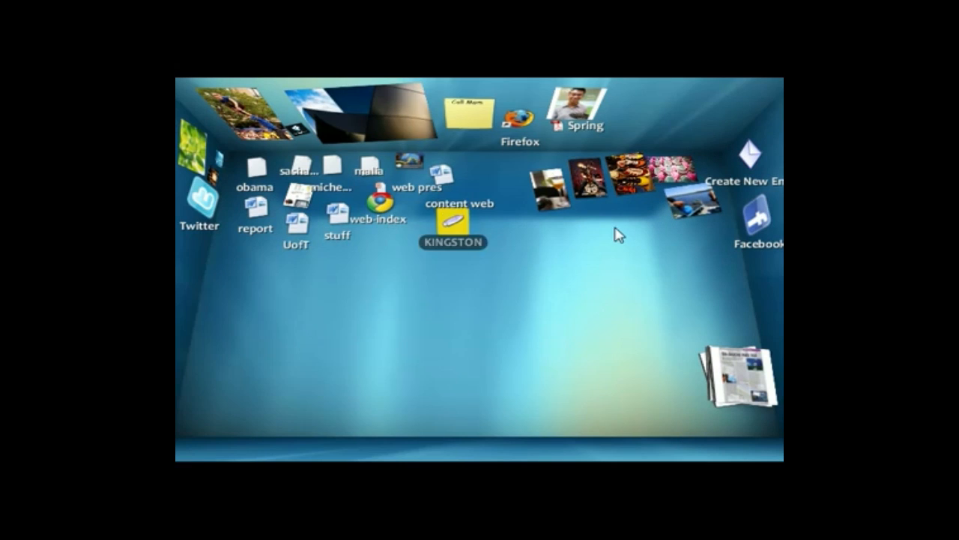
# Bring the KINGSTON drive onto the floor and copy the bumptinis photo onto it.
pyautogui.moveTo(452, 218); pyautogui.dragTo(460, 269)
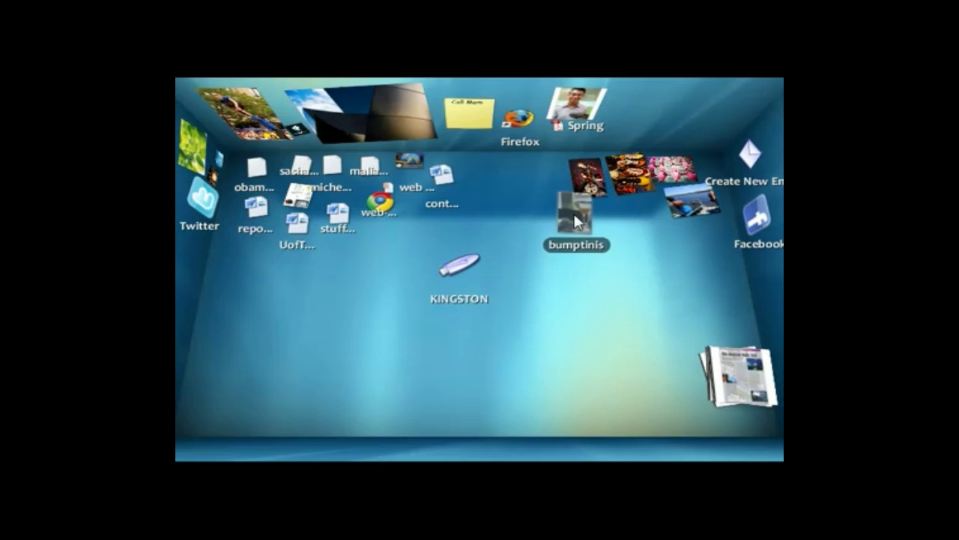
pyautogui.moveTo(574, 218); pyautogui.dragTo(457, 278)
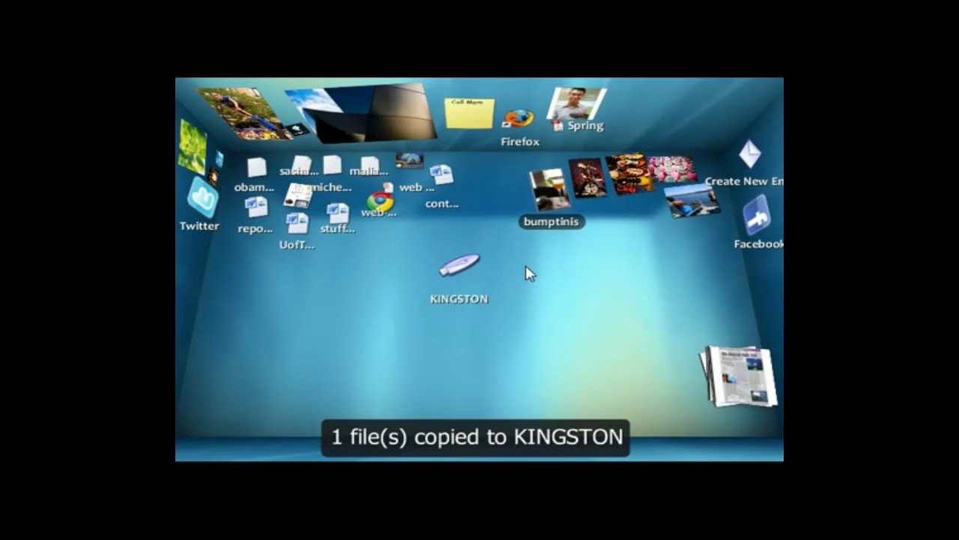
pyautogui.moveTo(530, 274)
pyautogui.write('fo')
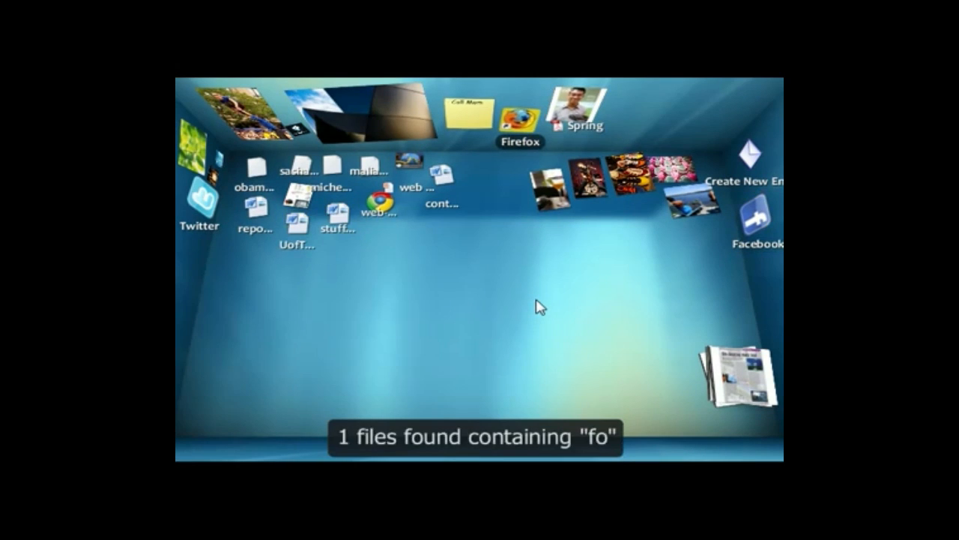
# Search the desk for 'fo' to find the Firefox item.
pyautogui.press('Backspace')
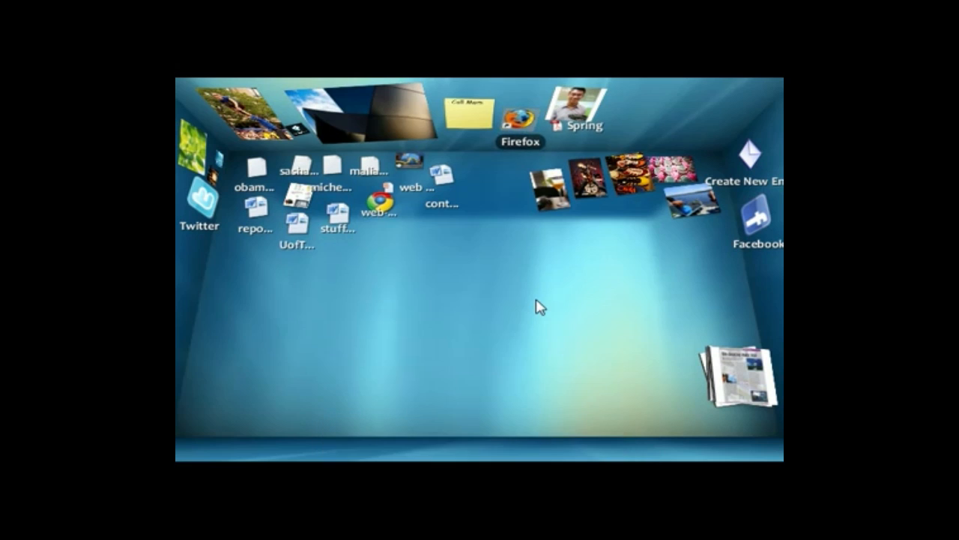
pyautogui.click(513, 111)
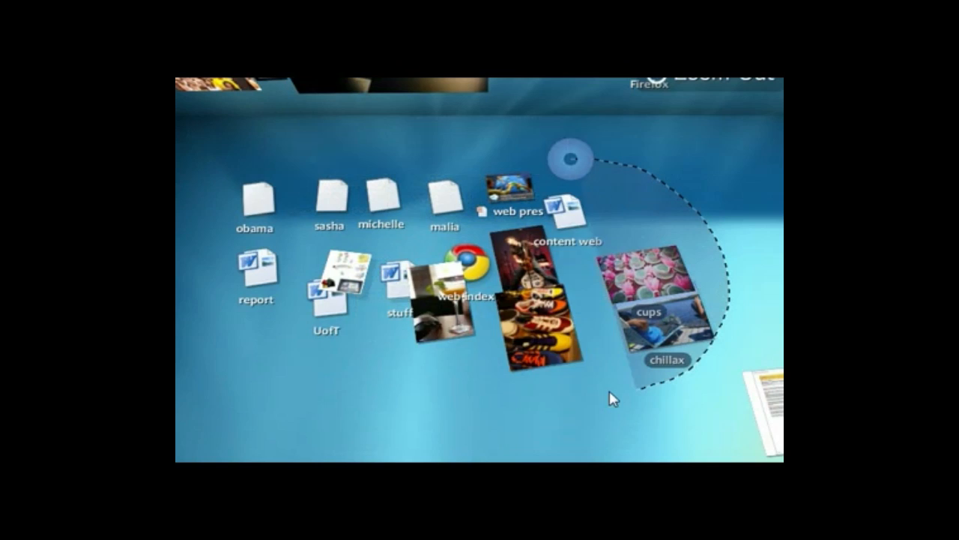
# Lasso the loose files and photos and sort them into piles by type.
pyautogui.click(571, 158)
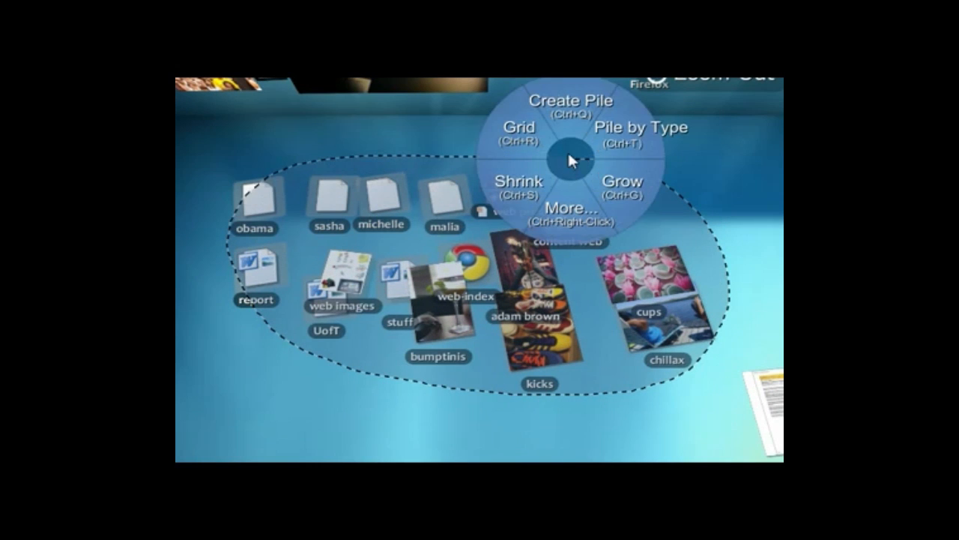
pyautogui.click(641, 135)
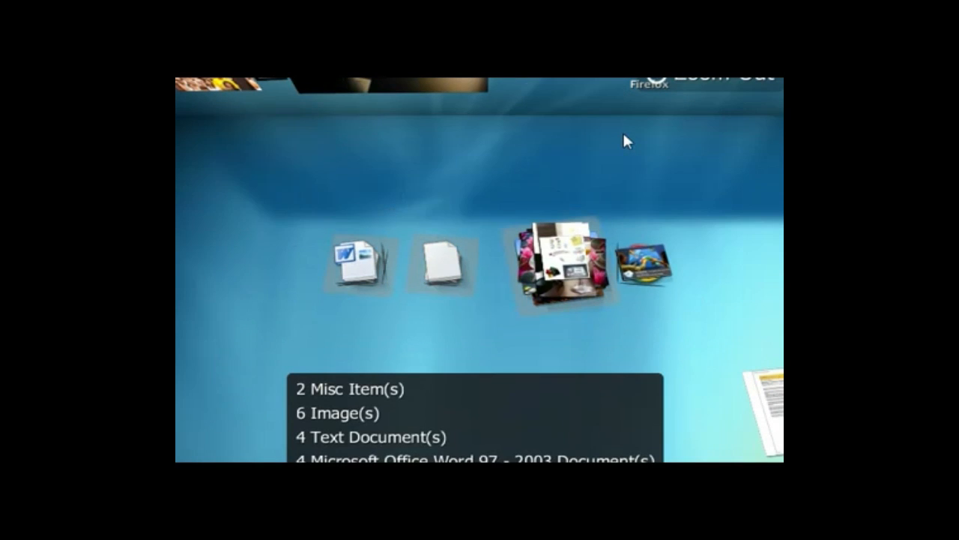
# Grid the image pile to view its photos, then collapse it again.
pyautogui.click(558, 270)
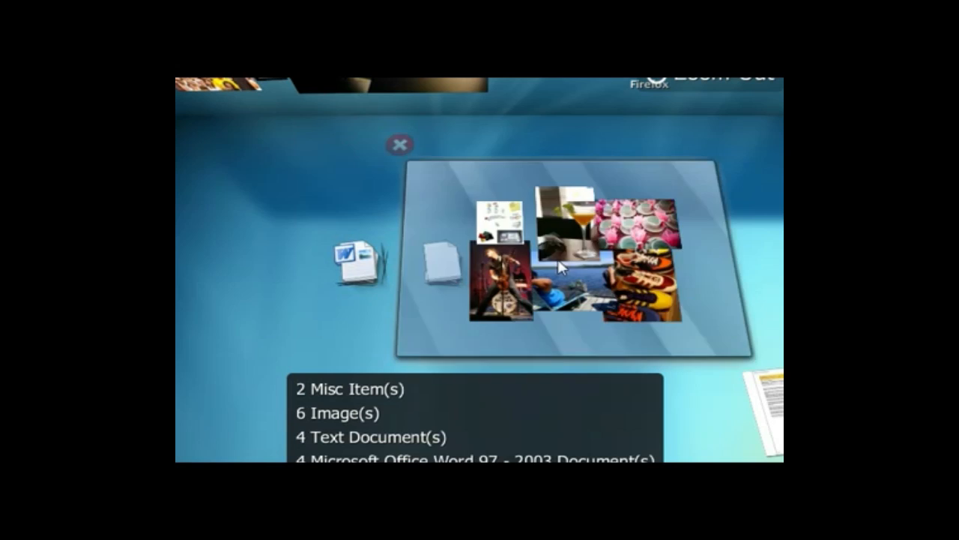
pyautogui.click(400, 144)
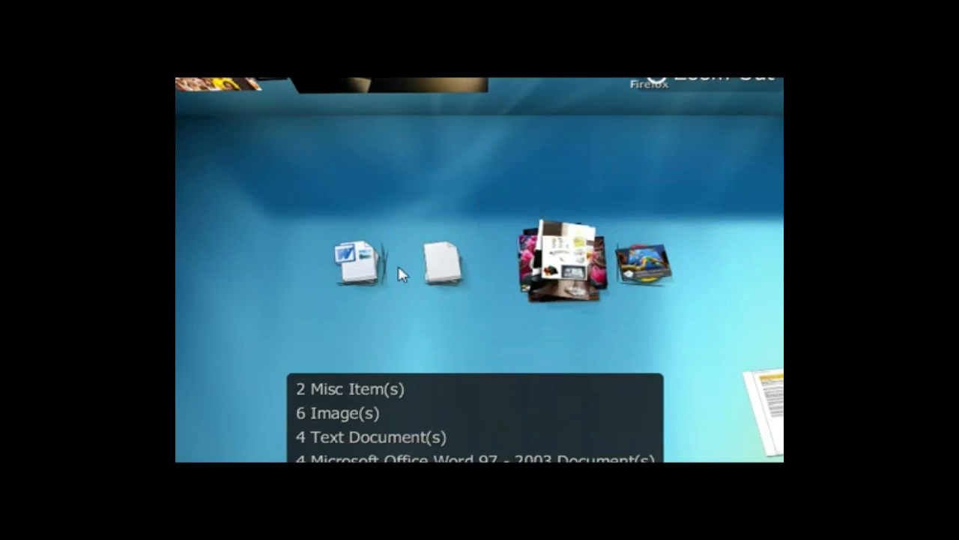